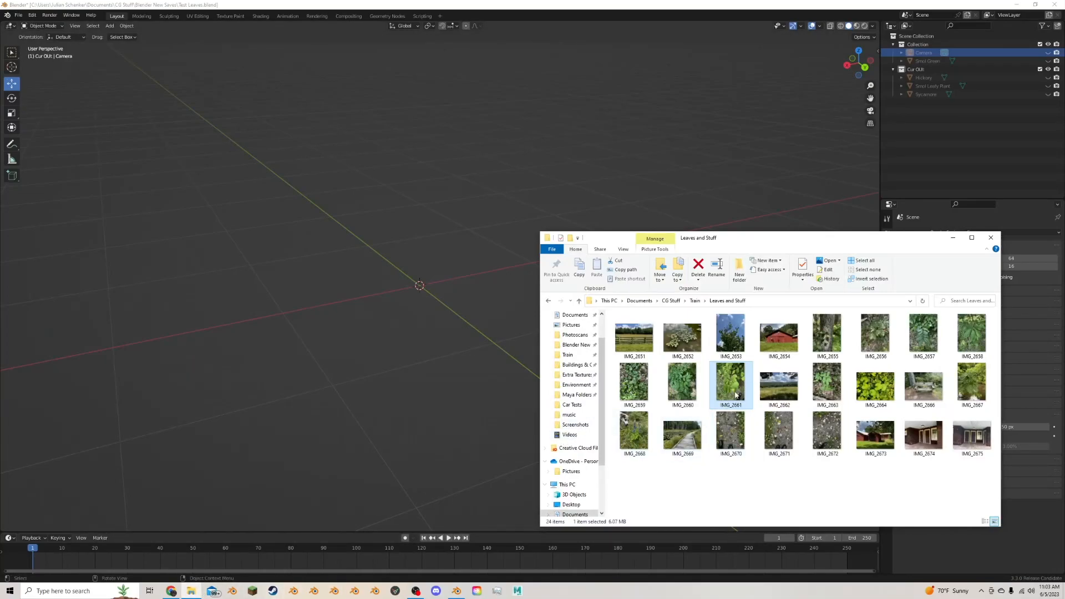
{"action": "mouse_move", "coordinate": [735, 393]}
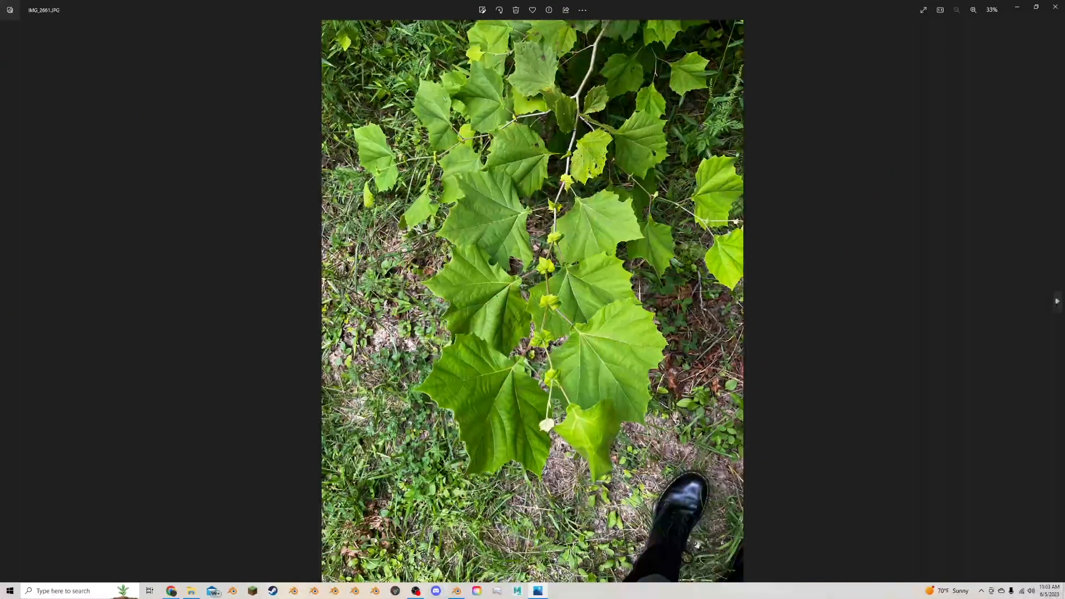
{"action": "mouse_move", "coordinate": [481, 299]}
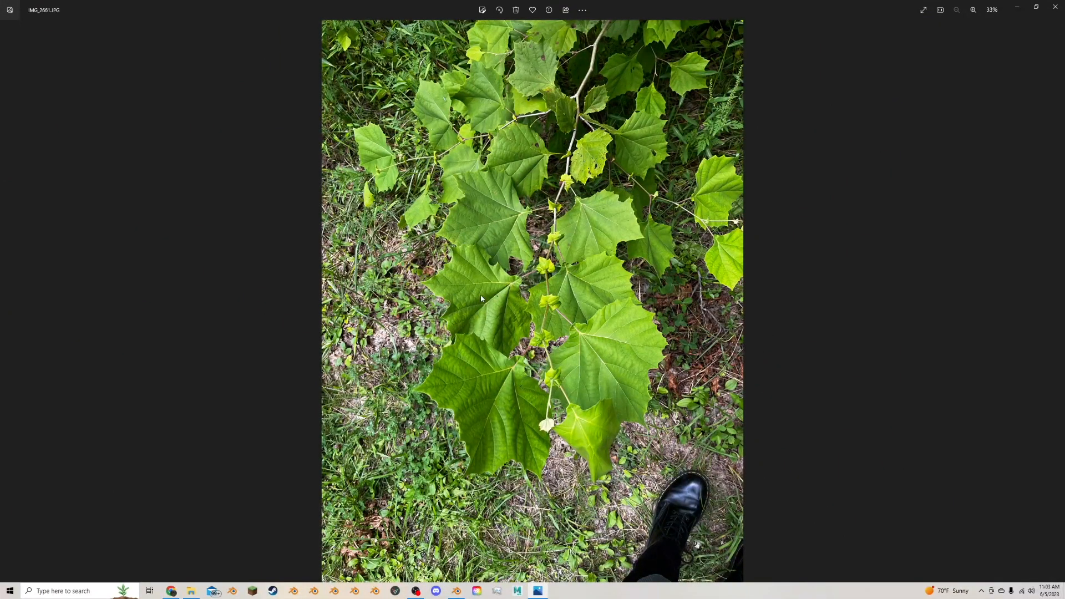
{"action": "mouse_move", "coordinate": [613, 73]}
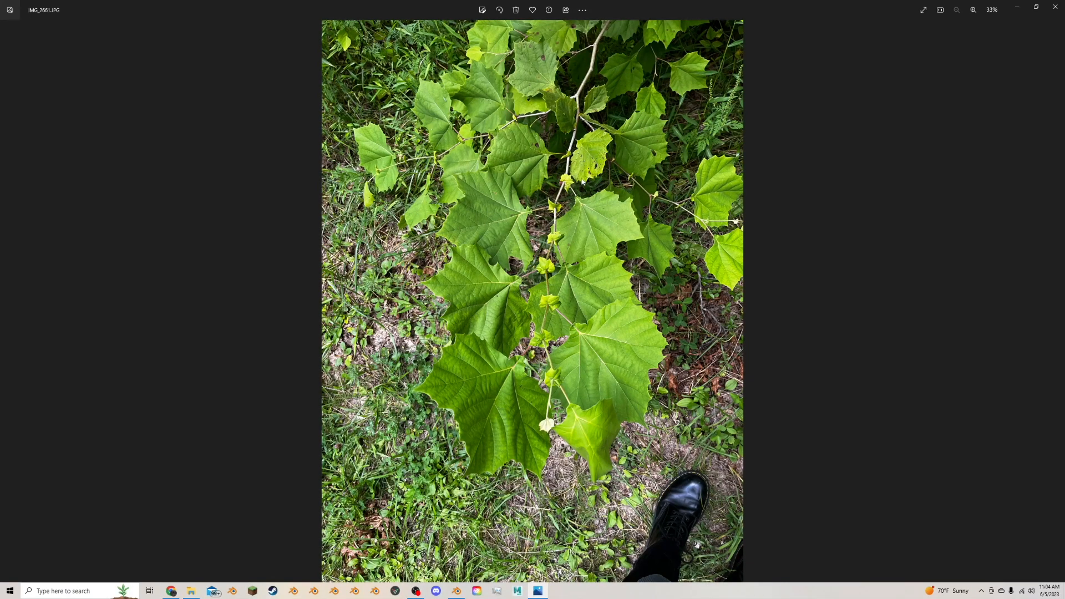
{"action": "mouse_move", "coordinate": [772, 187]}
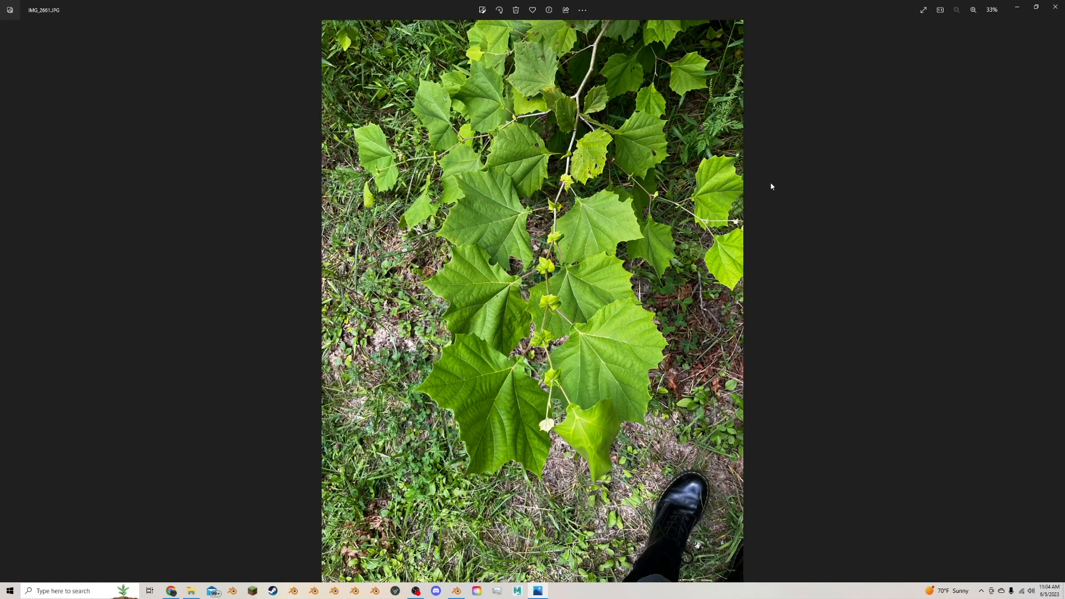
{"action": "mouse_move", "coordinate": [681, 240]}
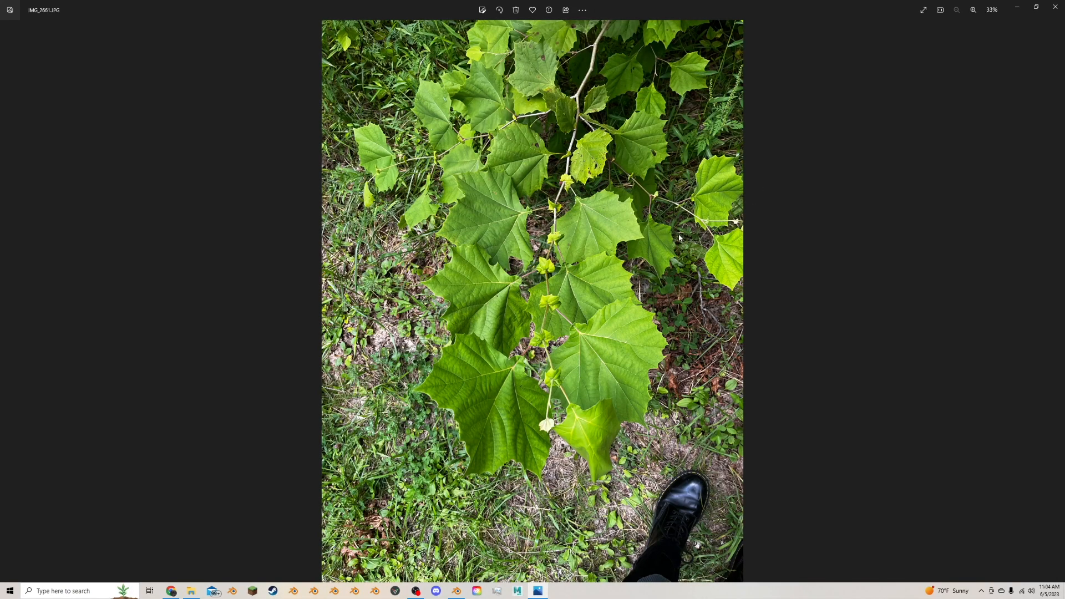
{"action": "mouse_move", "coordinate": [1056, 6]}
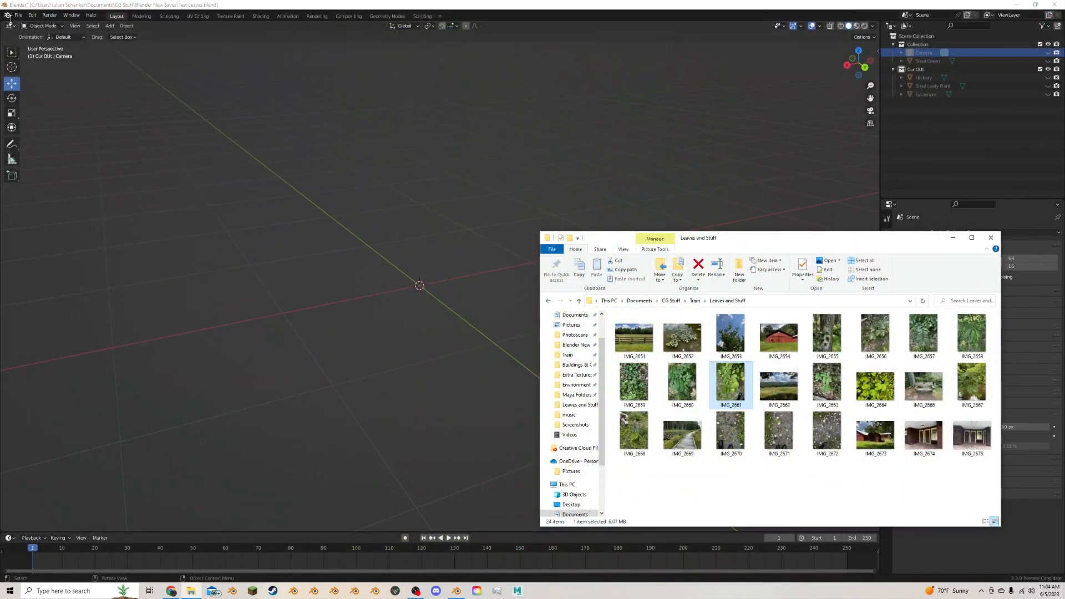
Step: Import the IMG_2661 sycamore photo into the scene as an image plane
{"action": "left_click", "coordinate": [19, 16]}
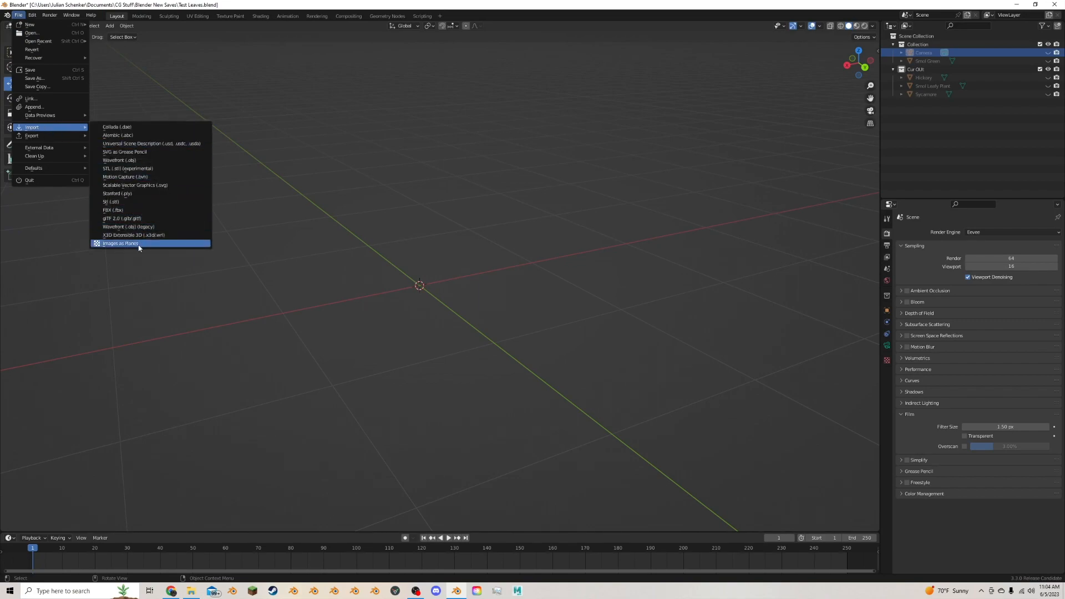
{"action": "left_click", "coordinate": [120, 243]}
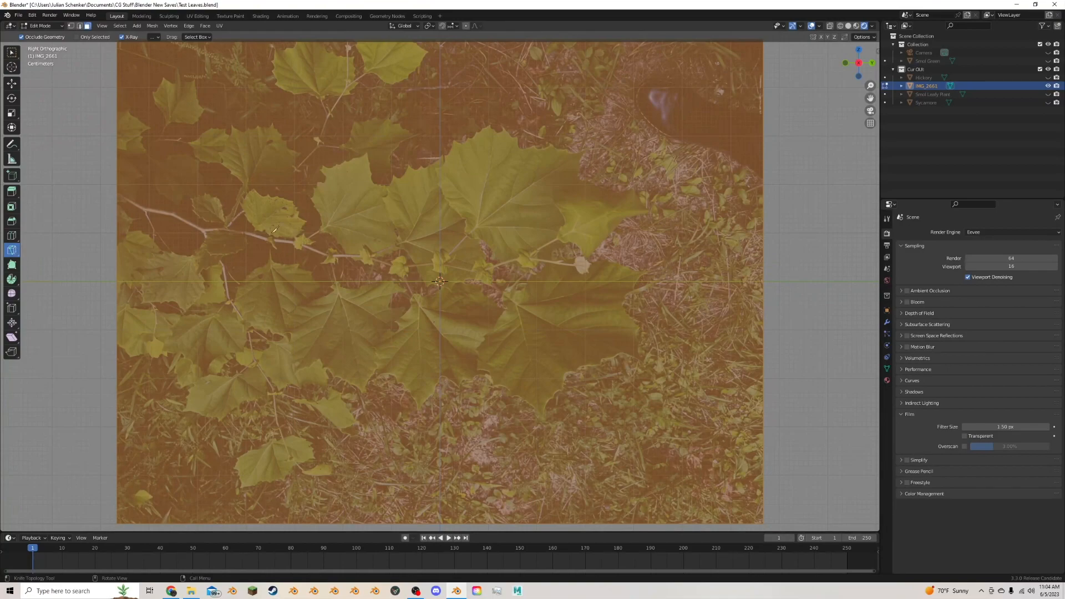
Step: Knife-cut around the sycamore leaves on the photo plane and confirm the outline
{"action": "left_click", "coordinate": [118, 187]}
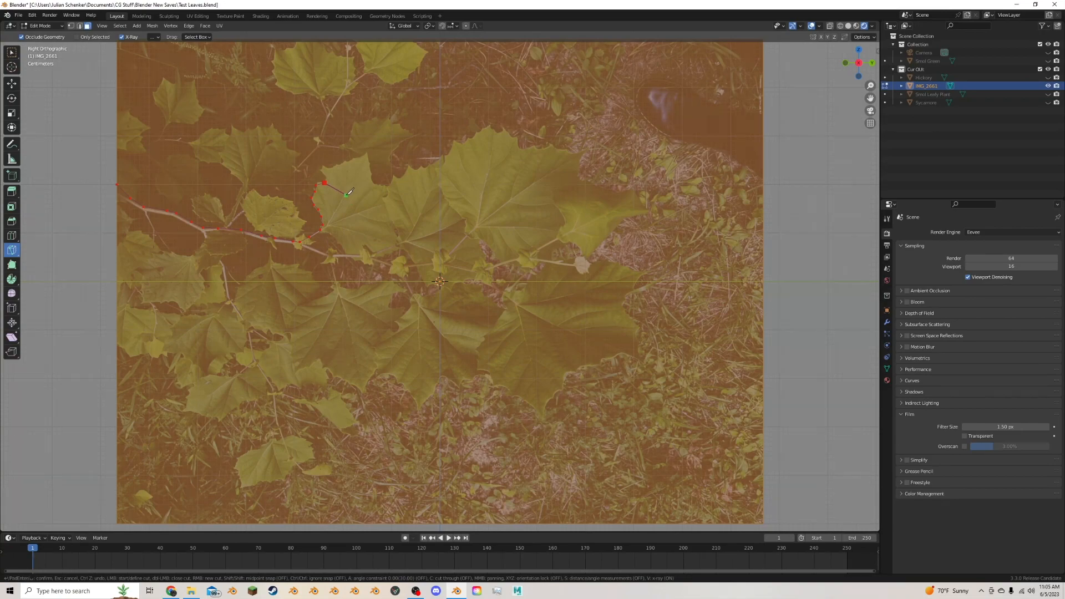
{"action": "key", "text": "Tab"}
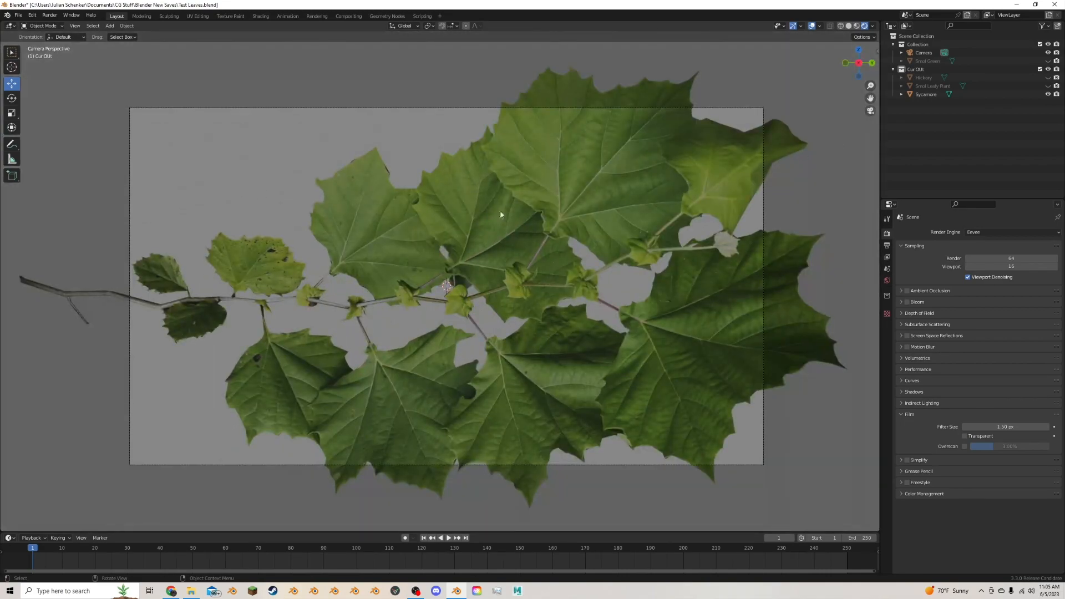
{"action": "mouse_move", "coordinate": [474, 117]}
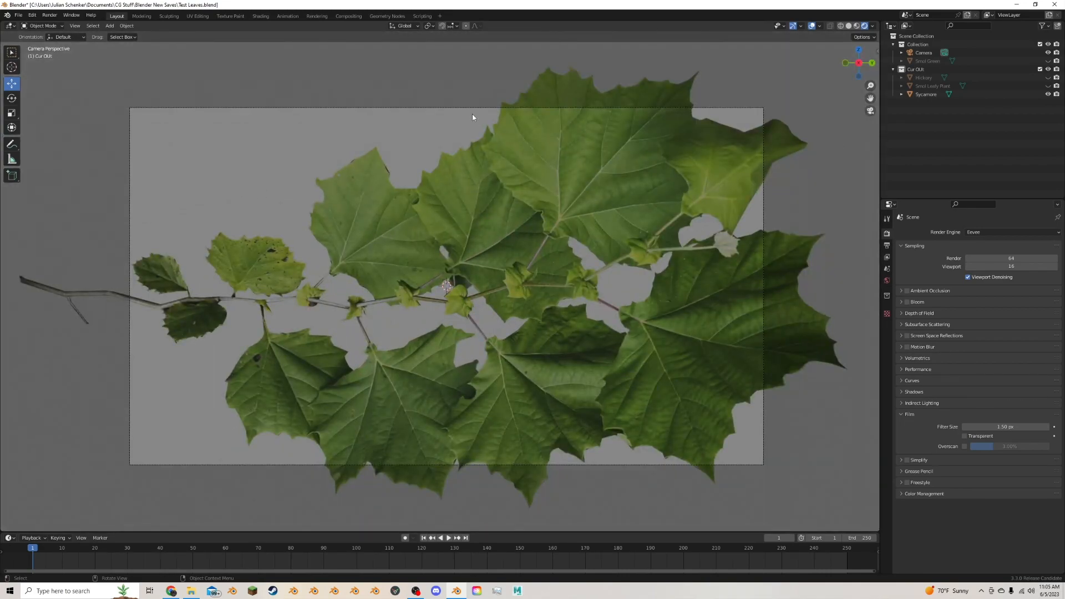
Step: Select the scene camera to frame the cut-out sycamore branch
{"action": "left_click", "coordinate": [924, 52]}
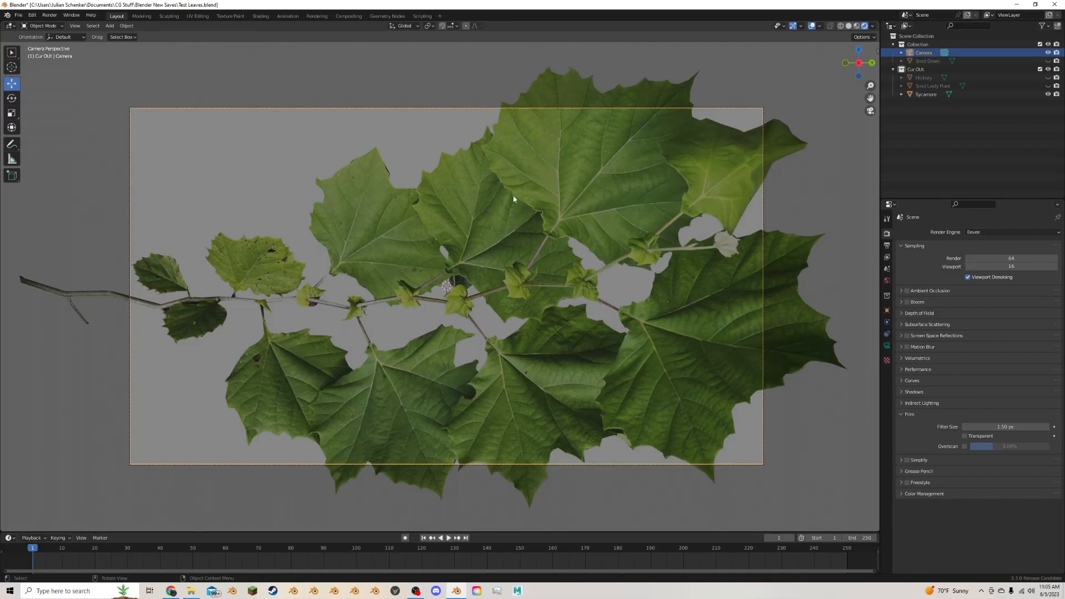
{"action": "mouse_move", "coordinate": [475, 247]}
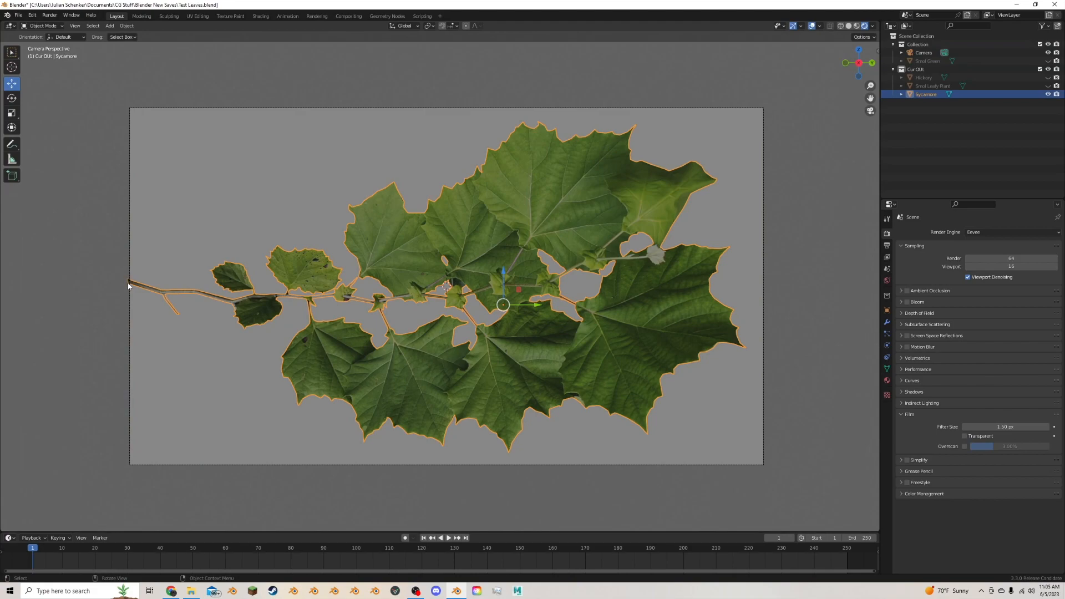
{"action": "mouse_move", "coordinate": [141, 277]}
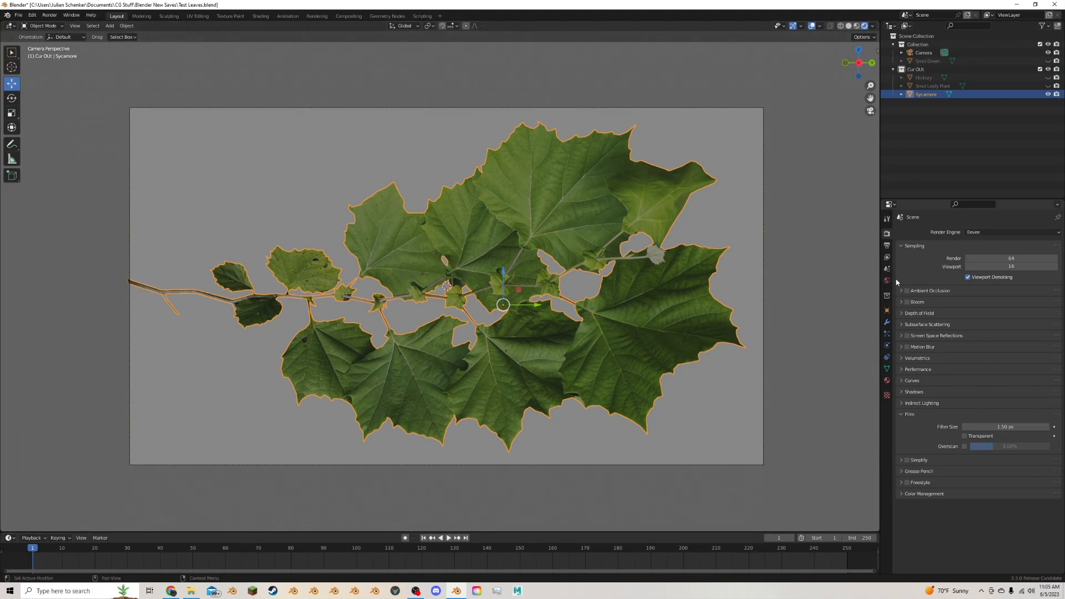
{"action": "mouse_move", "coordinate": [886, 233]}
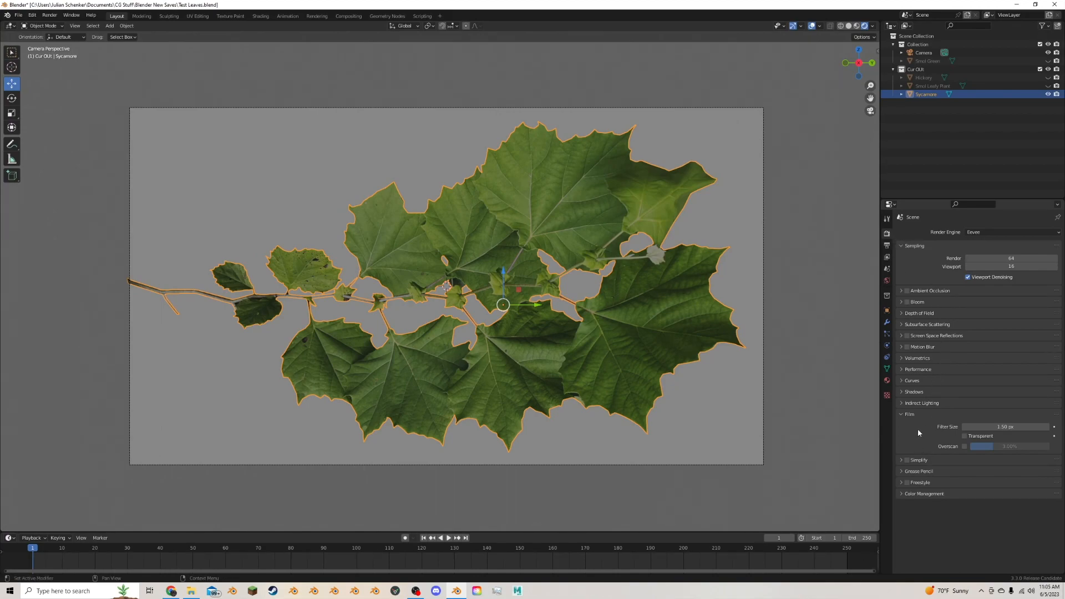
Step: Enable Film > Transparent and render the camera view of the branch
{"action": "left_click", "coordinate": [965, 435]}
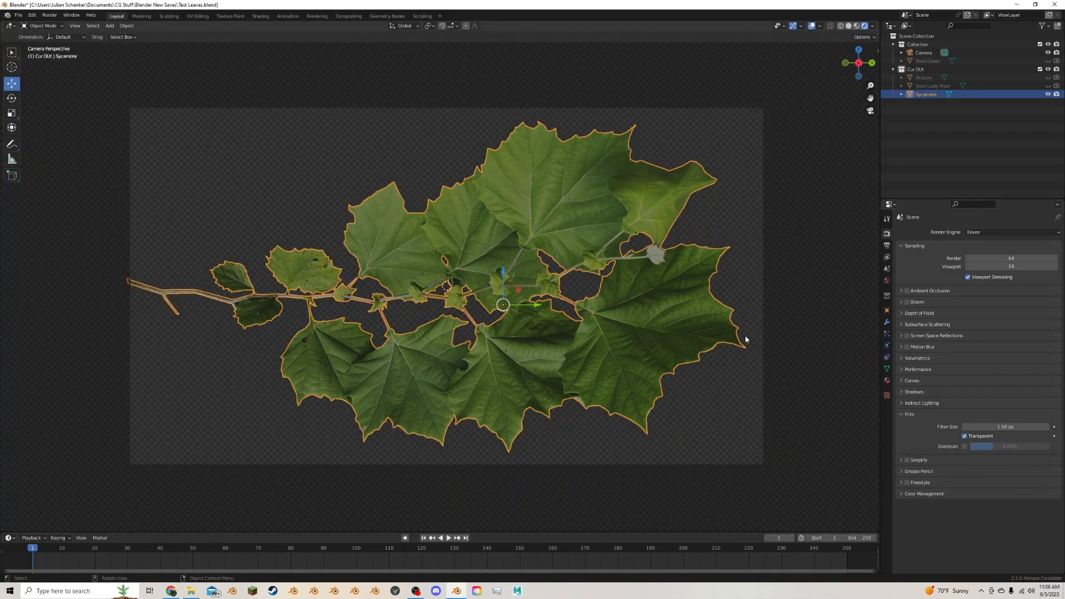
{"action": "key", "text": "F12"}
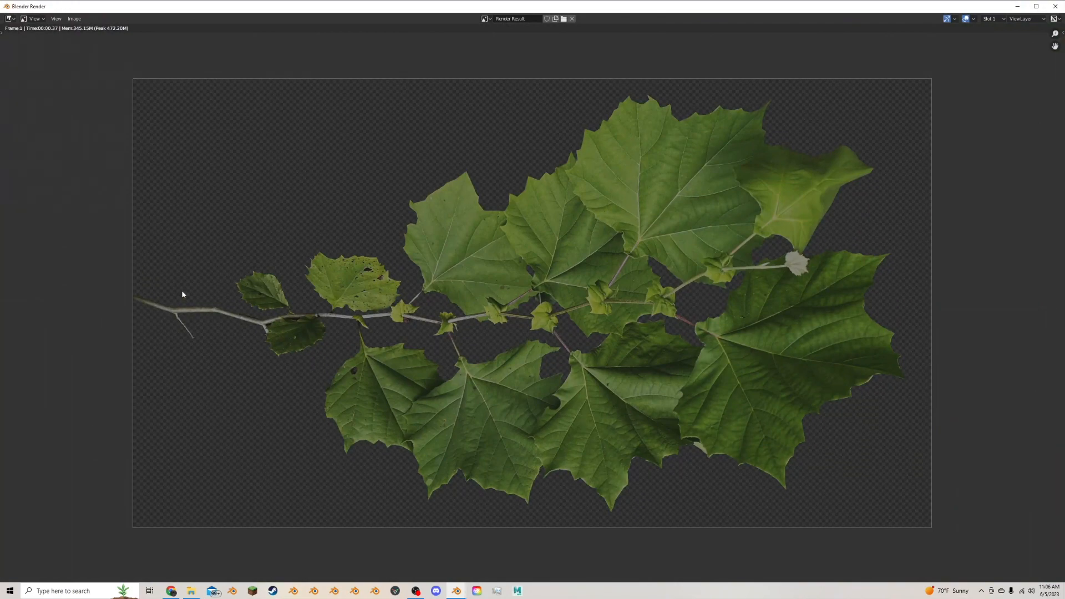
{"action": "mouse_move", "coordinate": [159, 219]}
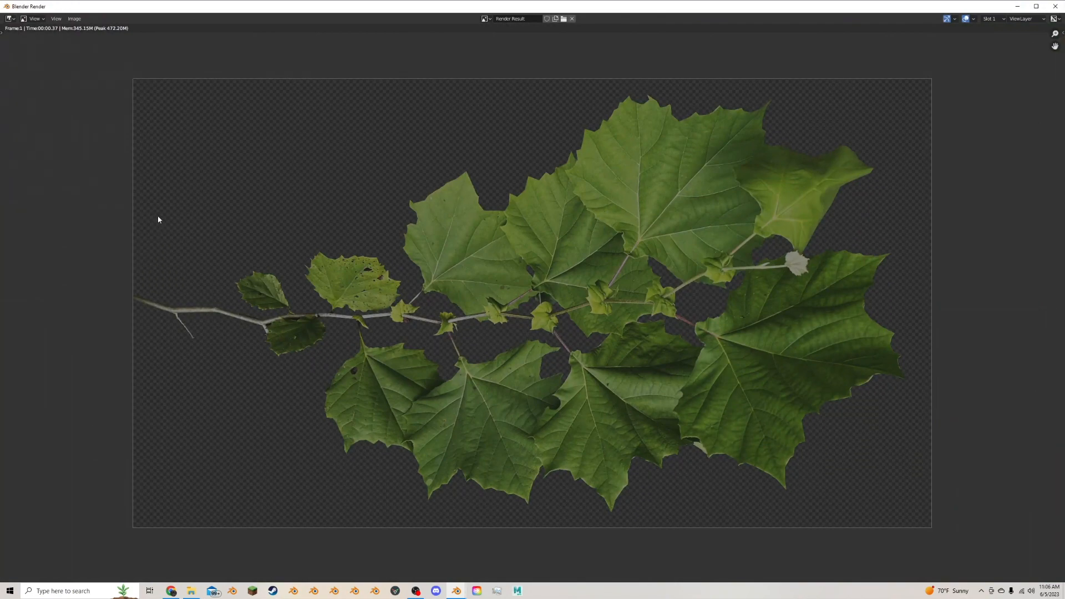
{"action": "mouse_move", "coordinate": [796, 108]}
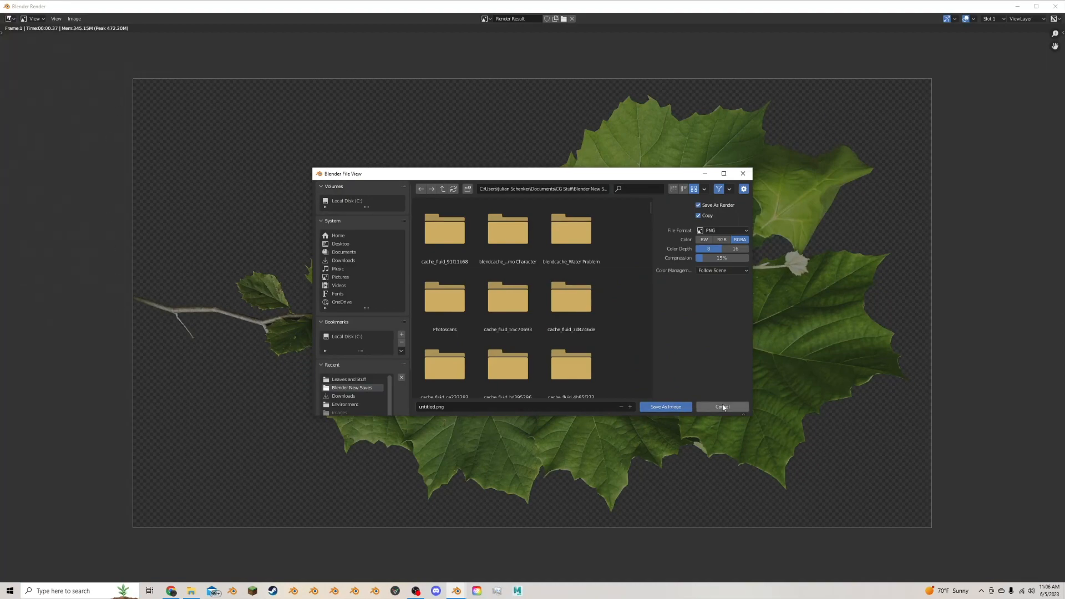
Step: Save the render as the Sycamore Leaves image and begin importing it into a new scene
{"action": "left_click", "coordinate": [722, 406]}
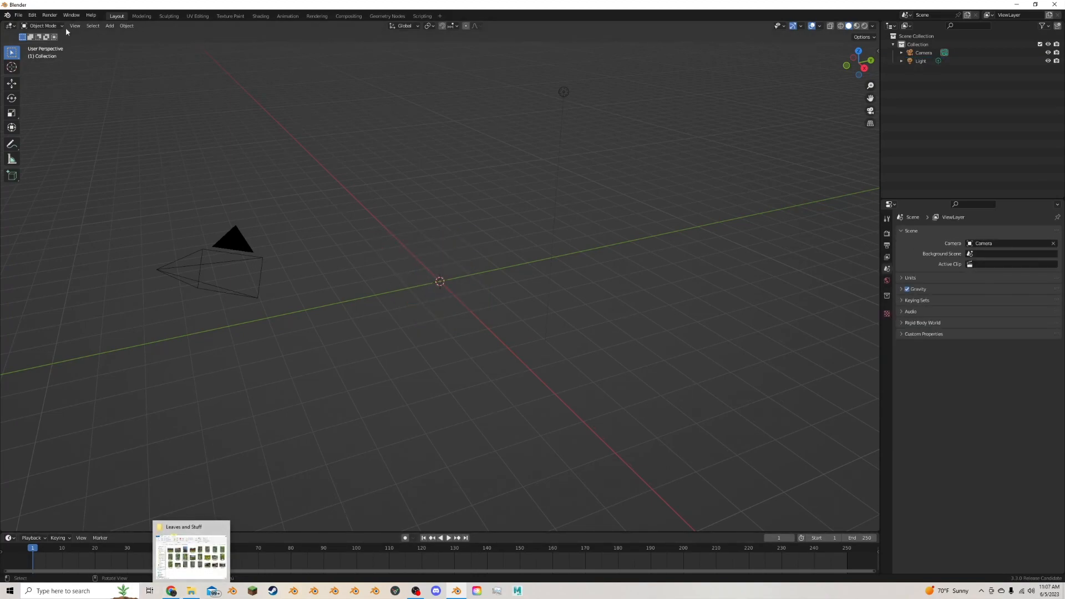
{"action": "left_click", "coordinate": [19, 15]}
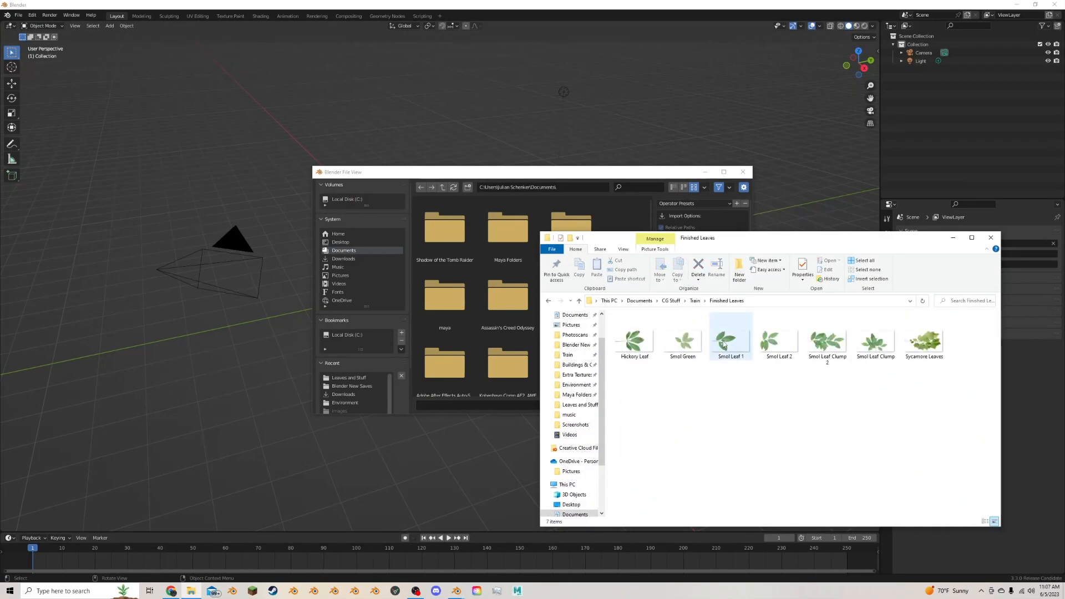
Step: Import Sycamore Leaves as a plane and enter Edit Mode to orient it
{"action": "left_click", "coordinate": [925, 340]}
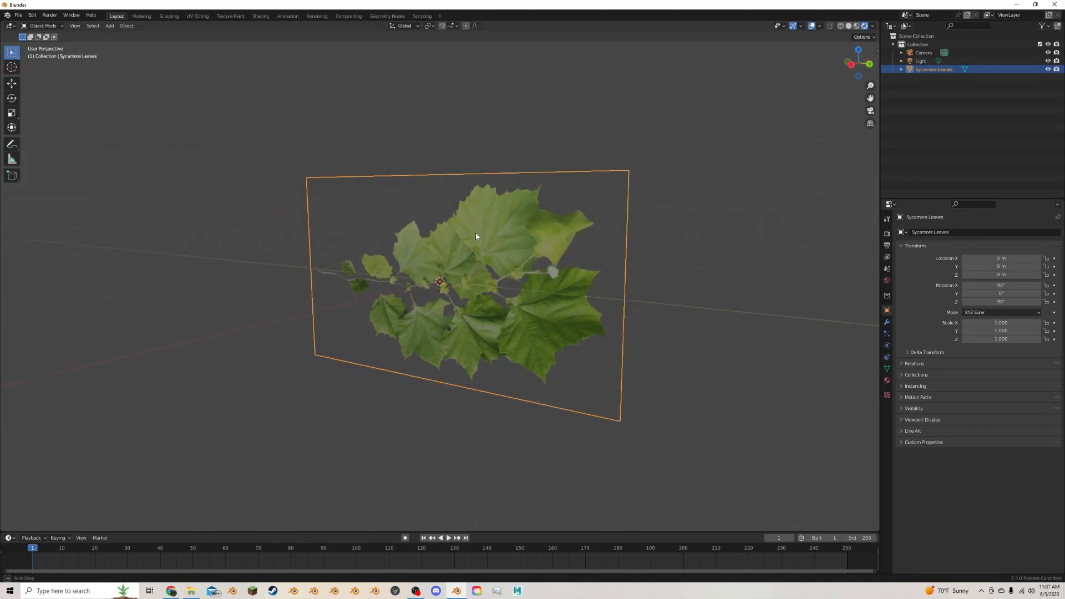
{"action": "key", "text": "Tab"}
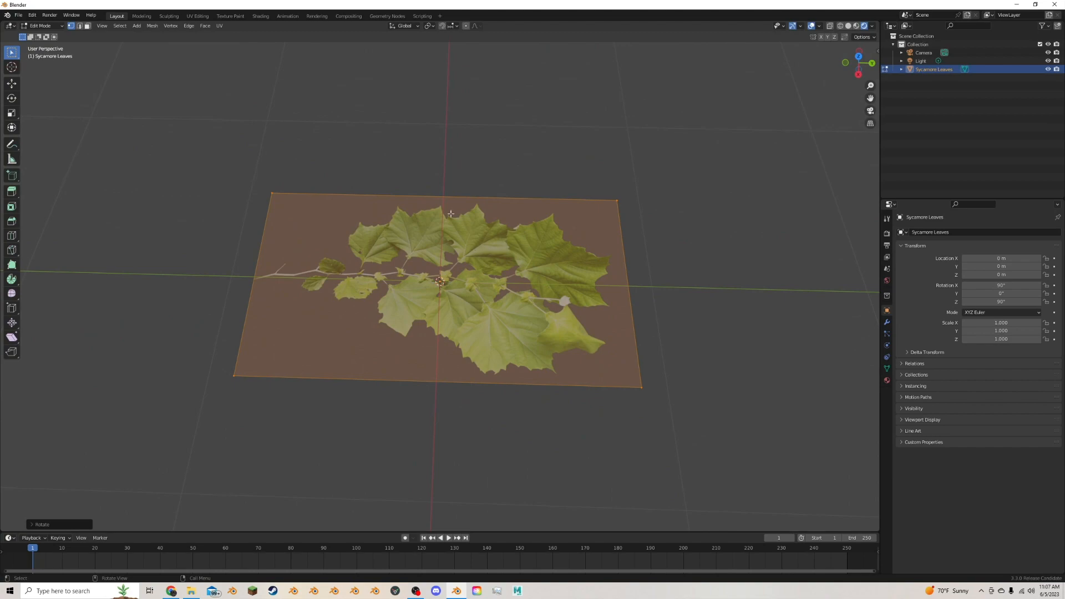
Step: Add loop cuts along and across the Sycamore Leaves plane to form a grid
{"action": "left_click_drag", "start_coordinate": [448, 214], "coordinate": [383, 240]}
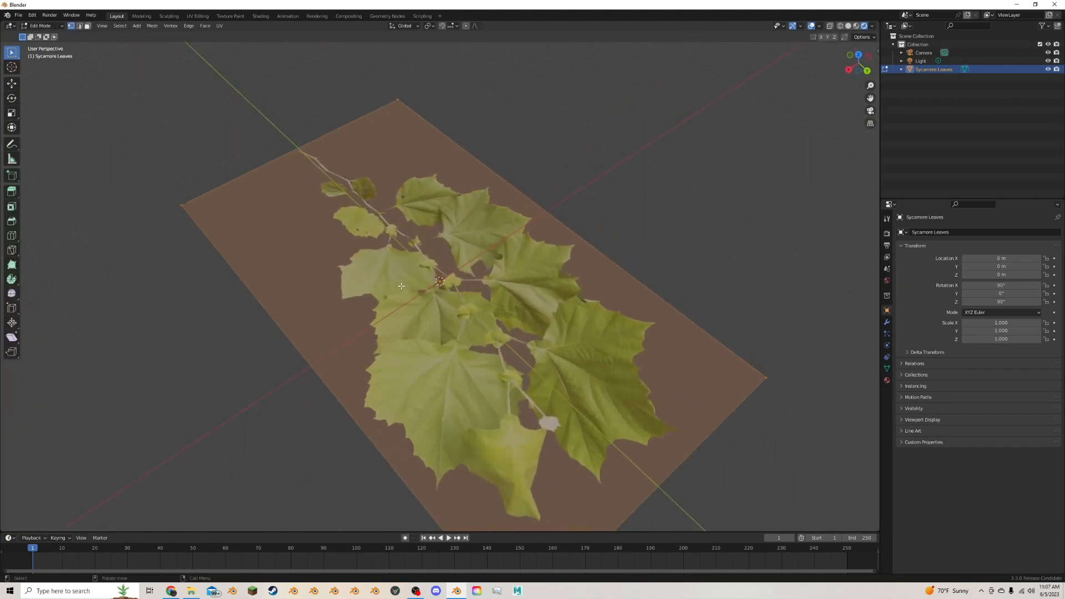
{"action": "left_click", "coordinate": [12, 235]}
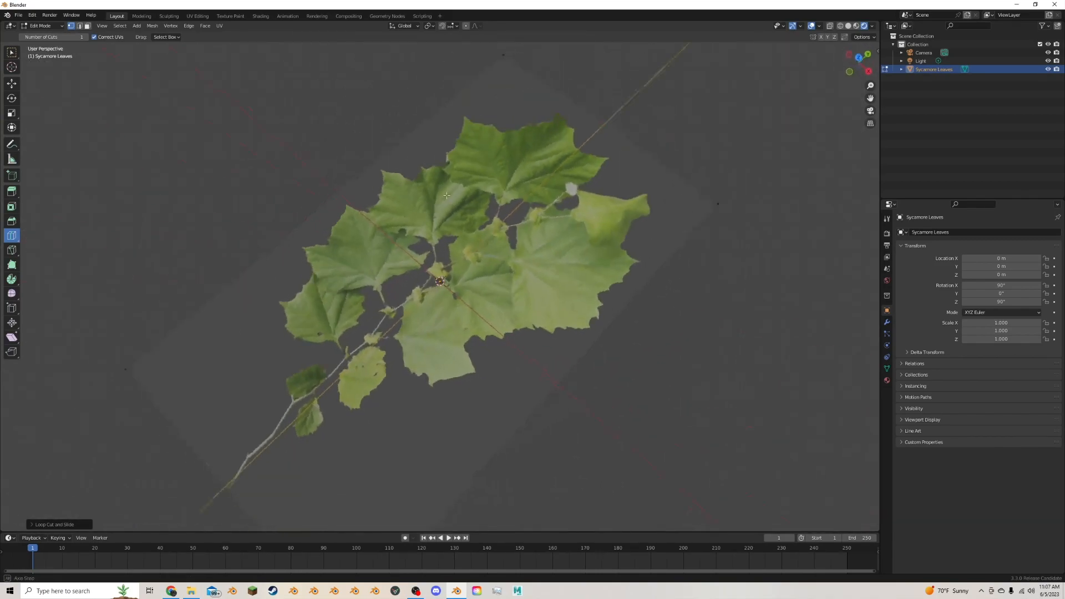
{"action": "left_click_drag", "start_coordinate": [447, 196], "coordinate": [567, 253]}
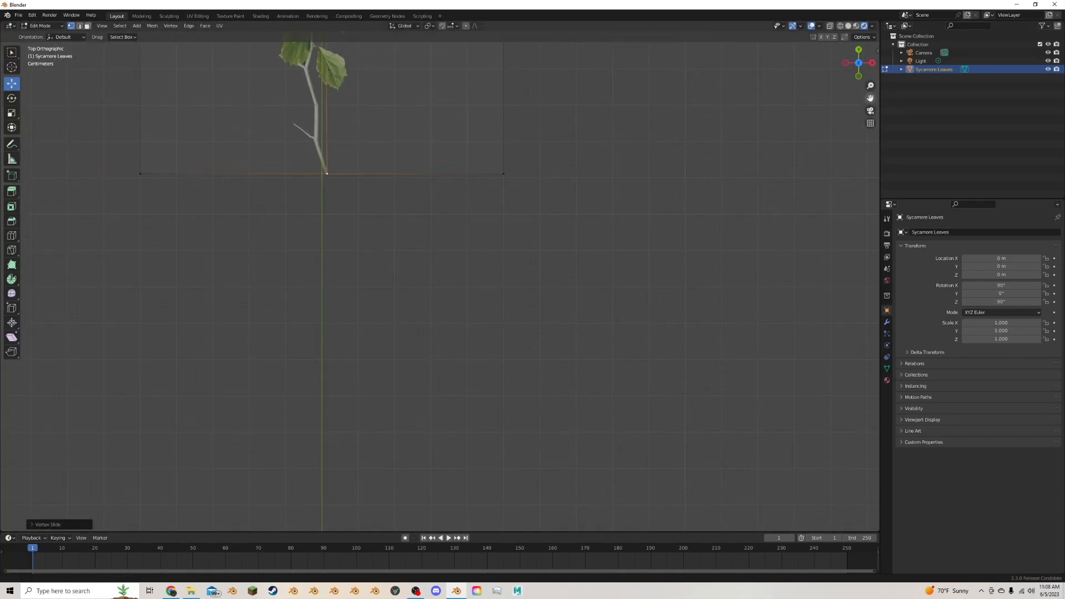
{"action": "left_click", "coordinate": [11, 235]}
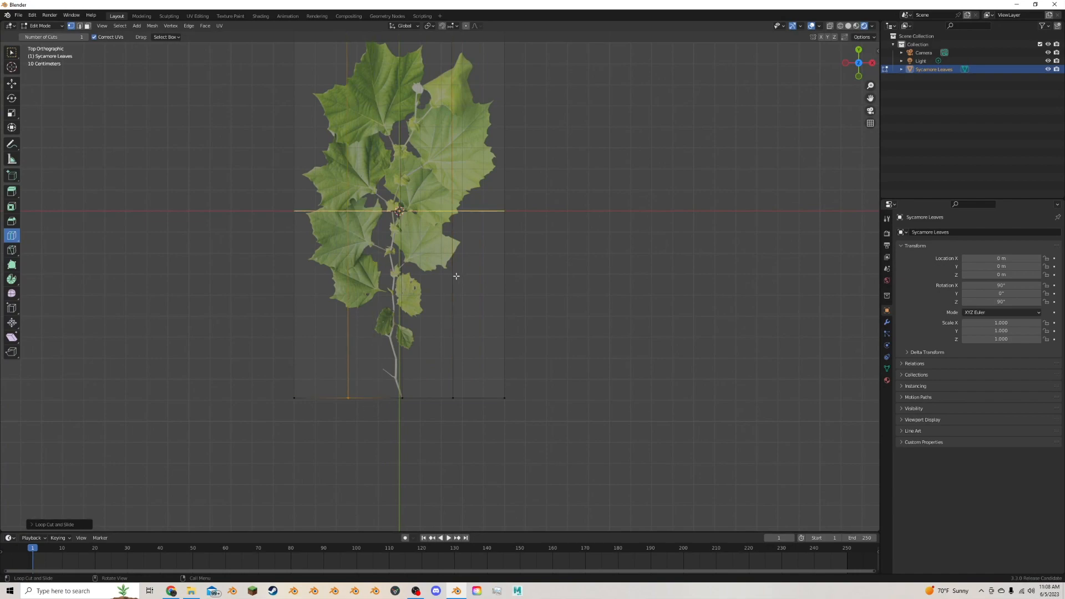
{"action": "mouse_move", "coordinate": [495, 234]}
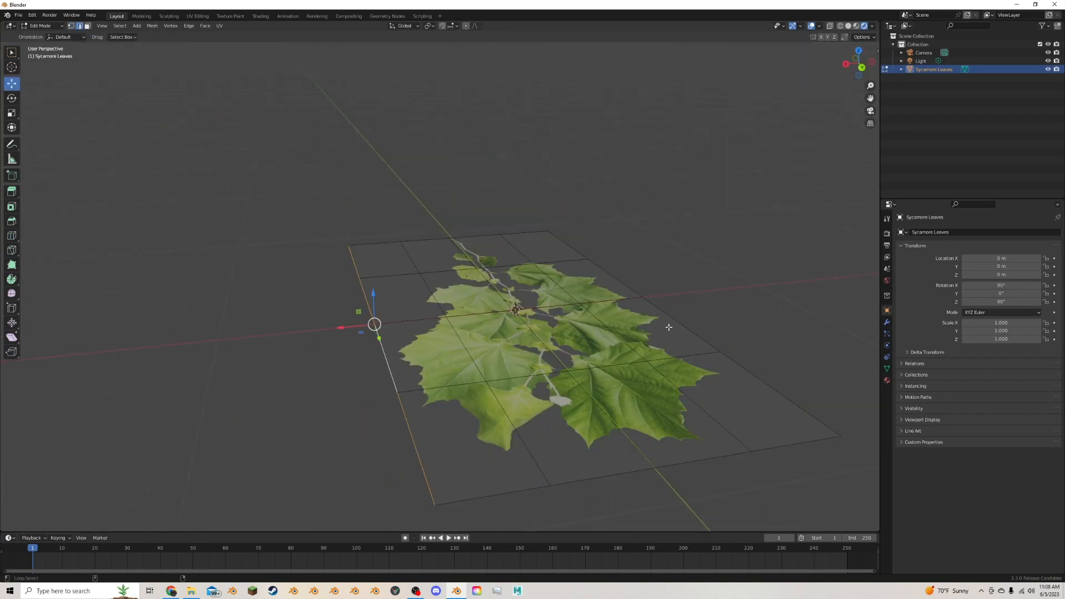
Step: Pull the outer edge loop downward so the leaf droops to one side
{"action": "left_click_drag", "start_coordinate": [374, 324], "coordinate": [513, 365]}
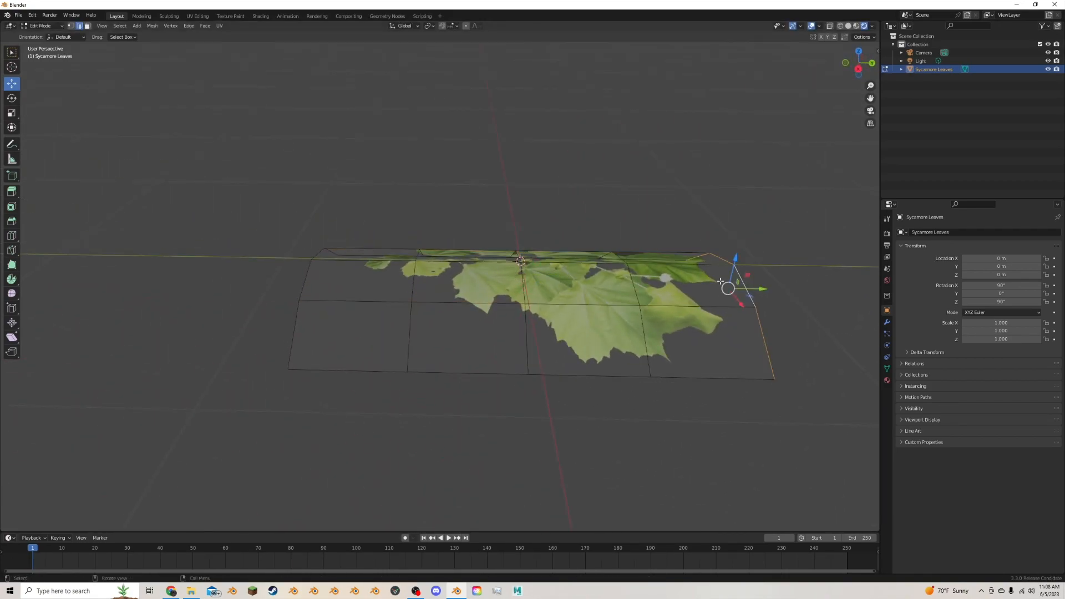
{"action": "left_click_drag", "start_coordinate": [727, 288], "coordinate": [702, 322]}
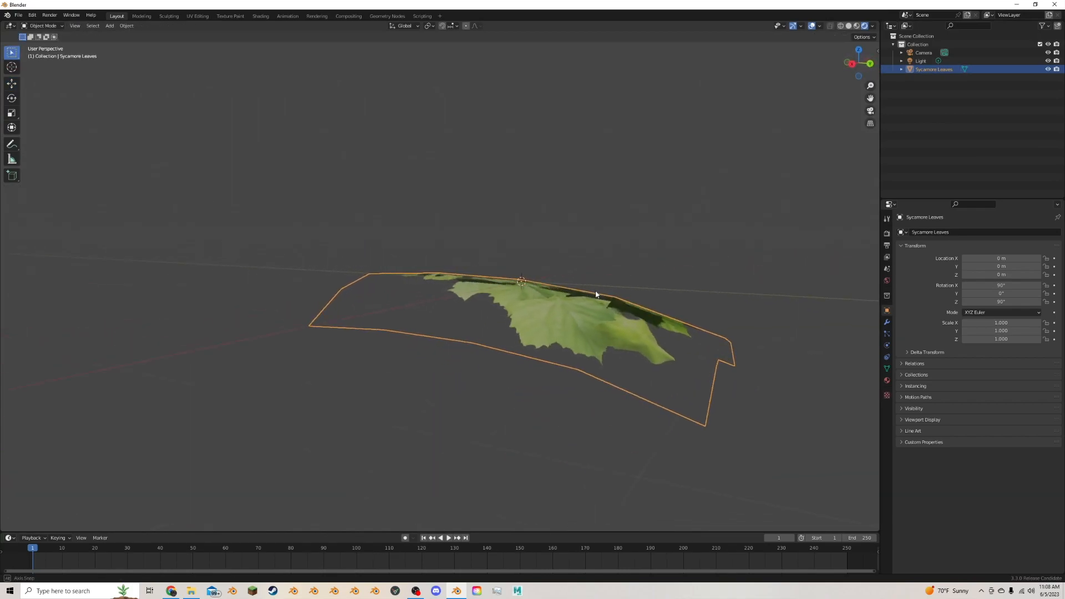
Step: Apply Shade Smooth to the leaf plane and bend it into an arch in Edit Mode
{"action": "right_click", "coordinate": [593, 293]}
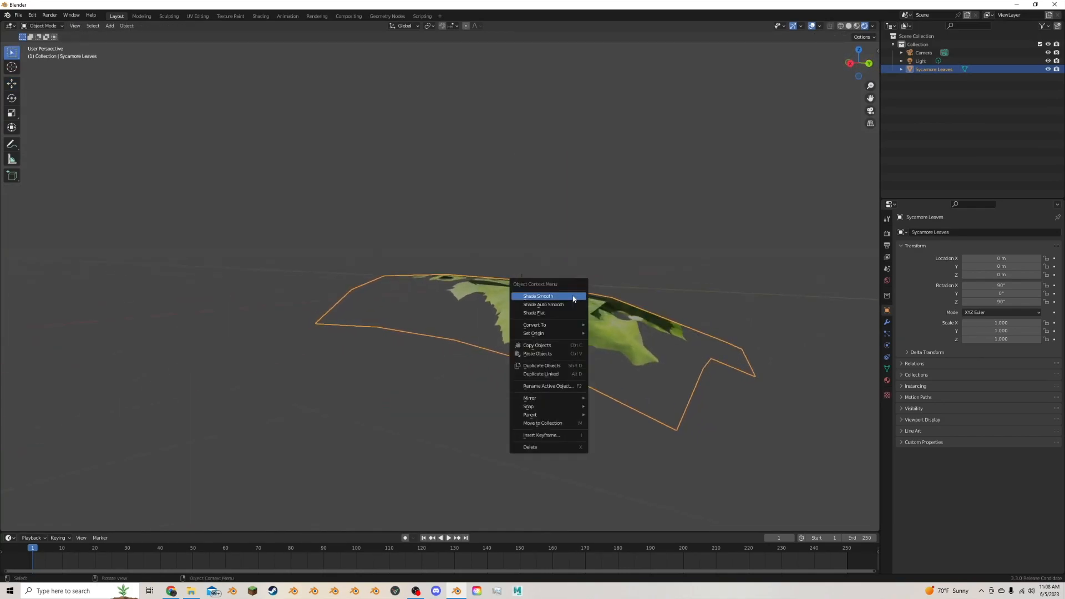
{"action": "left_click", "coordinate": [538, 295]}
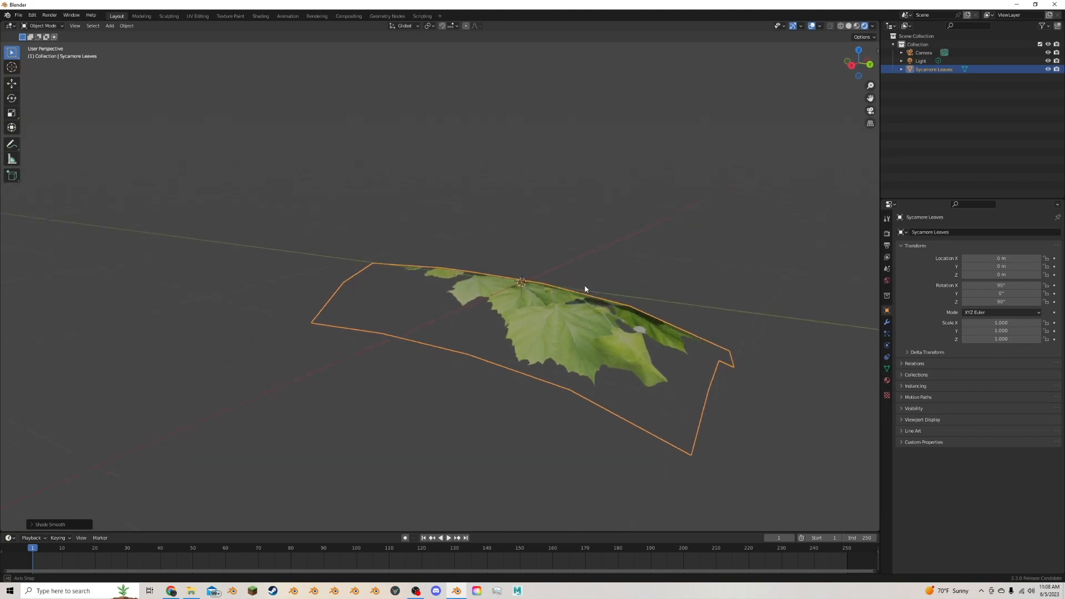
{"action": "key", "text": "Tab"}
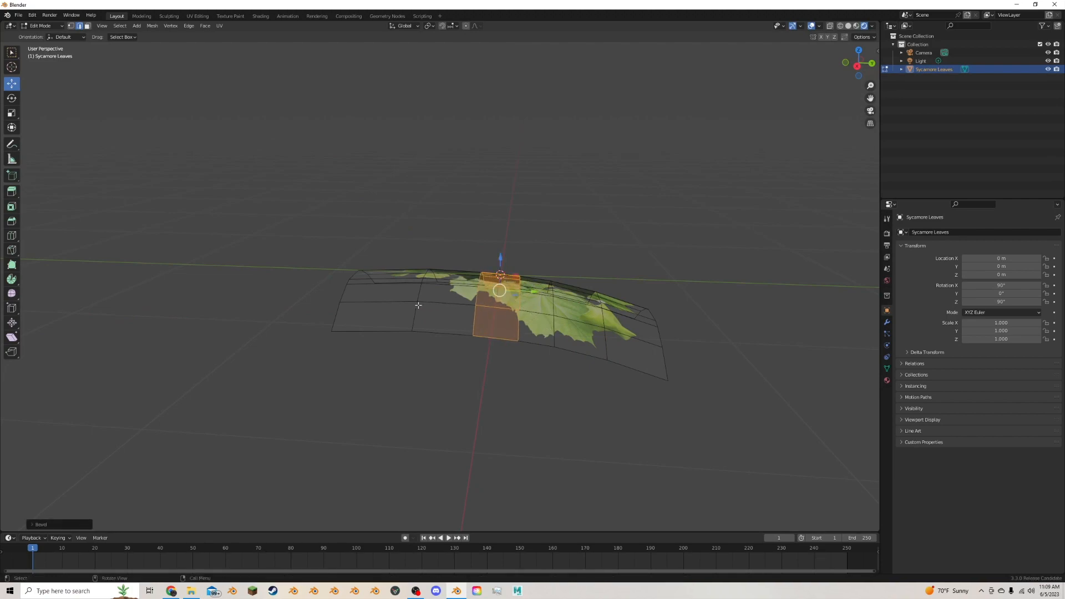
{"action": "key", "text": "Tab"}
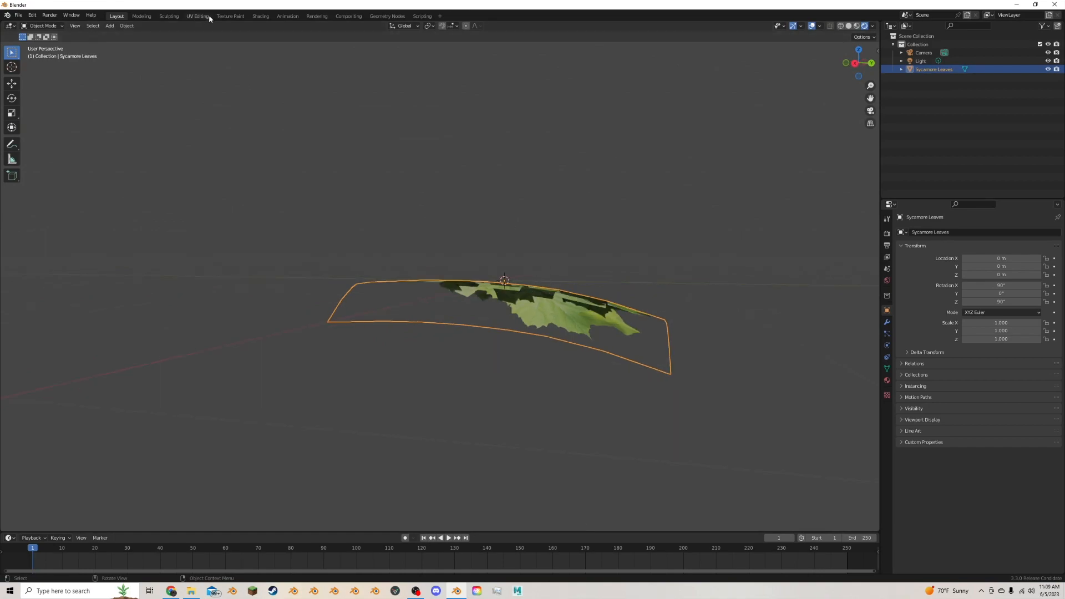
Step: In the Shading workspace, change the leaf material's Blend/Shadow Mode for transparency
{"action": "left_click", "coordinate": [261, 16]}
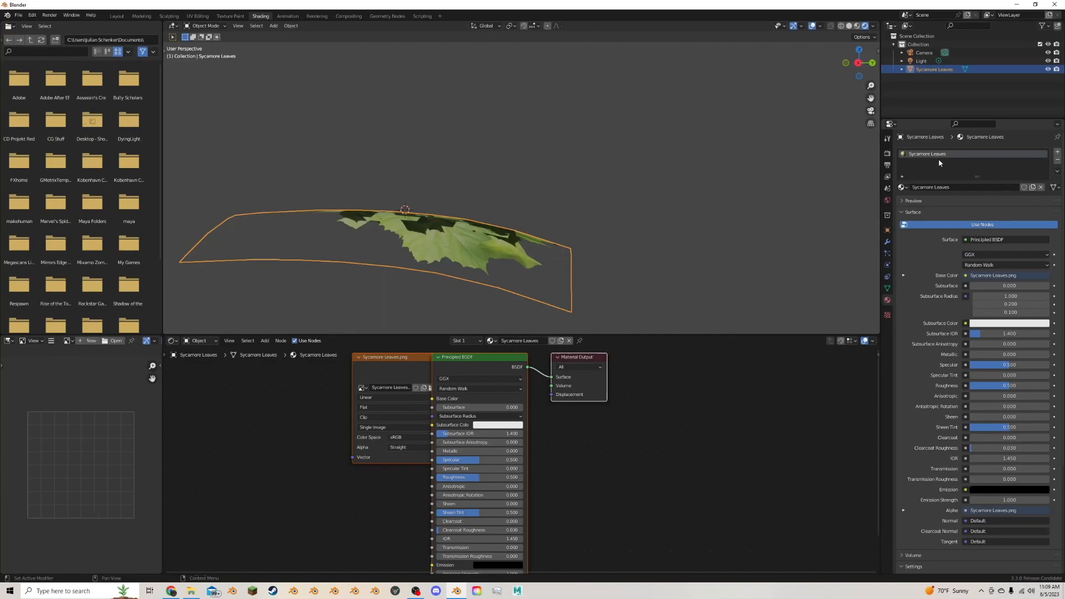
{"action": "mouse_move", "coordinate": [887, 300]}
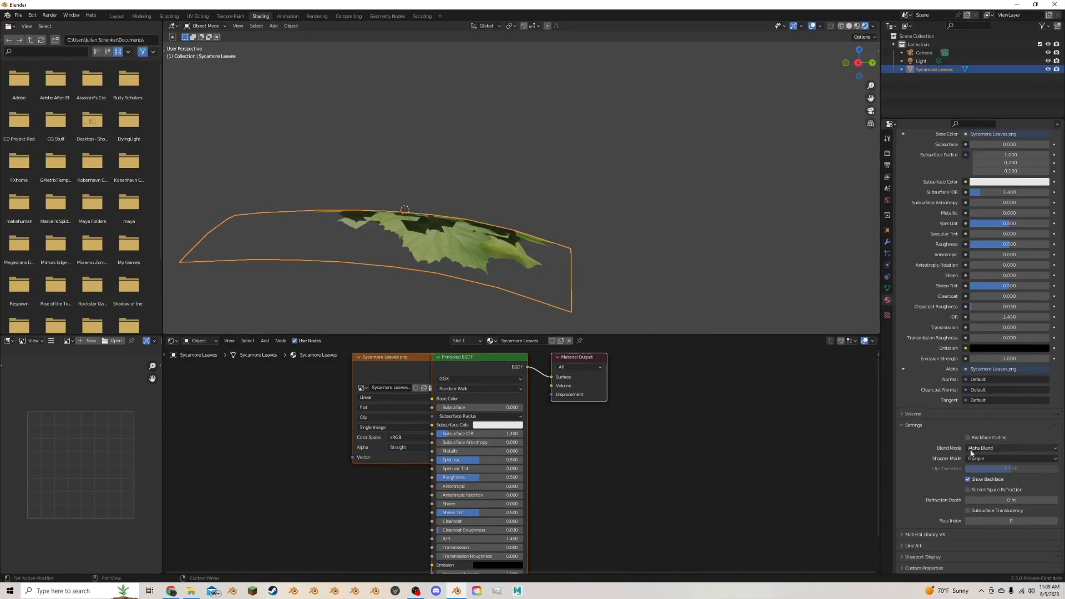
{"action": "left_click", "coordinate": [969, 480]}
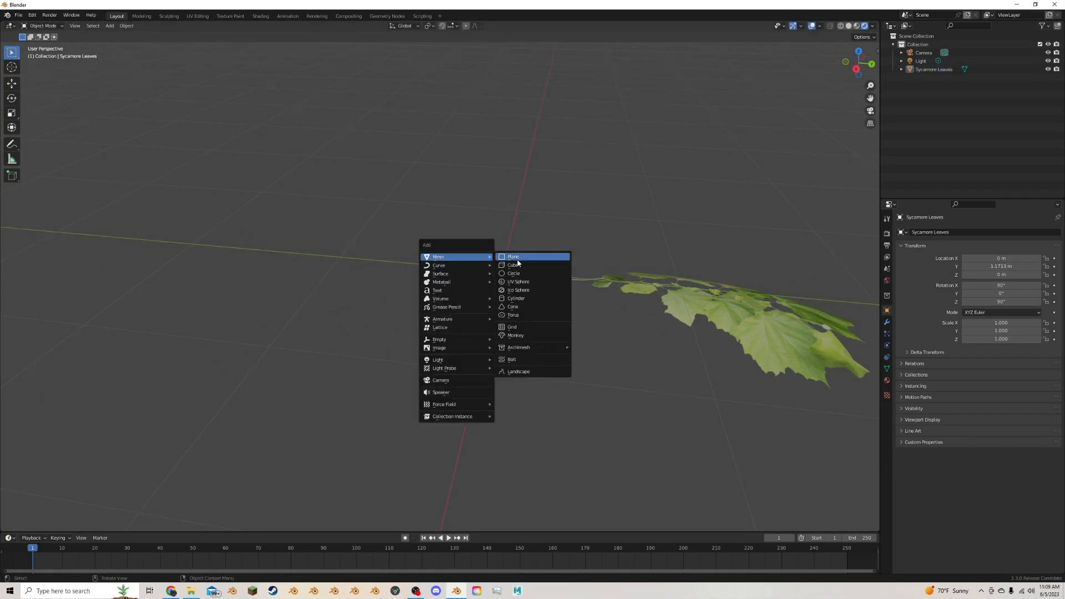
Step: Add a cube and scale it into a thin stem, then make a smaller turned leaf copy
{"action": "left_click", "coordinate": [513, 264]}
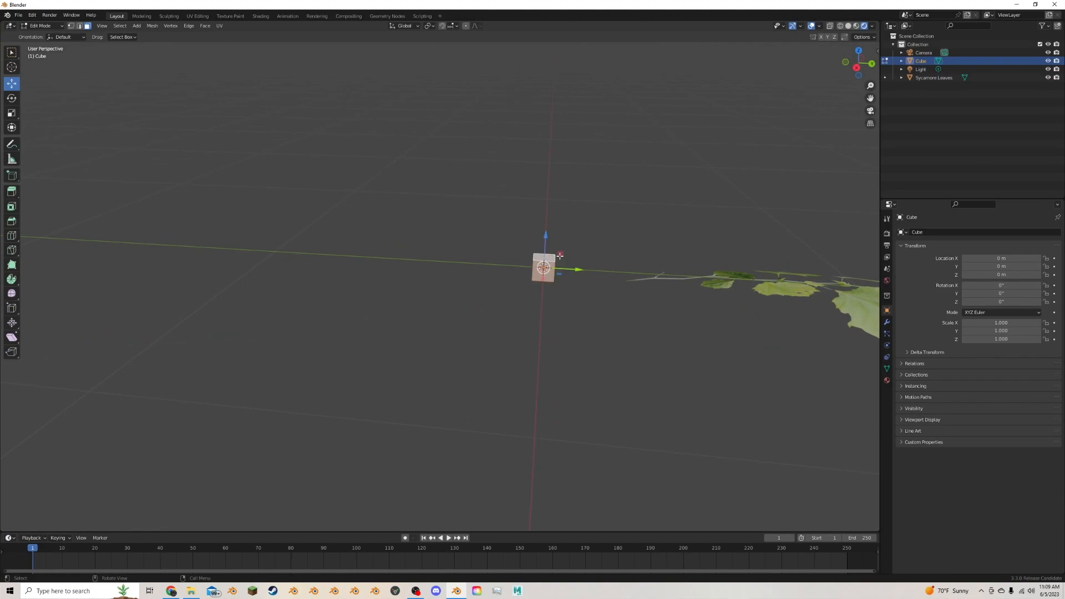
{"action": "key", "text": "s"}
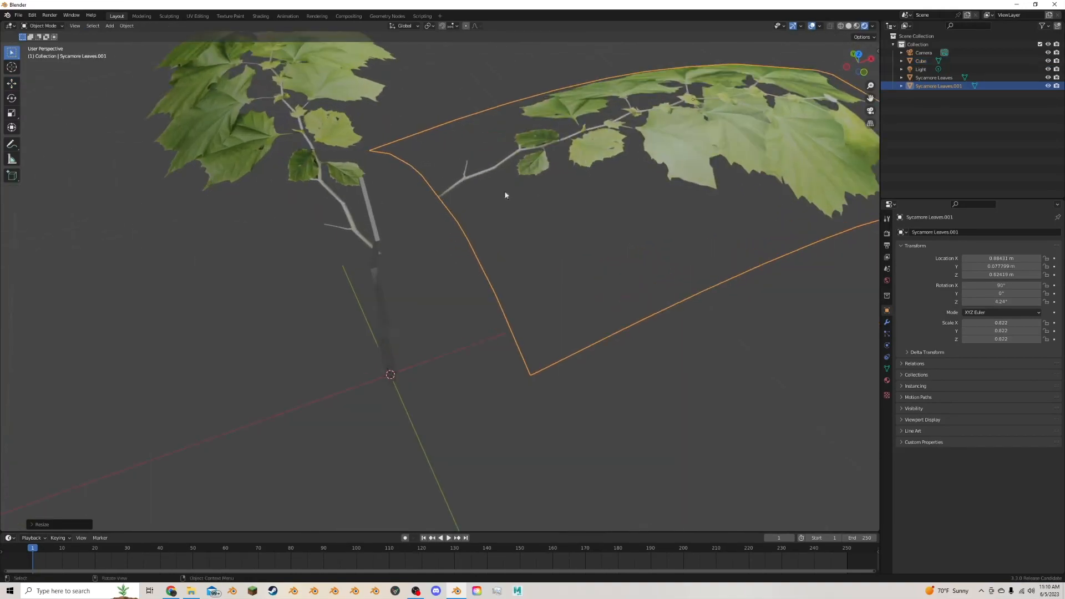
Step: Reshape the leaf copy's faces, then add a smaller leaf copy rotated about 122° at the stem
{"action": "key", "text": "Tab"}
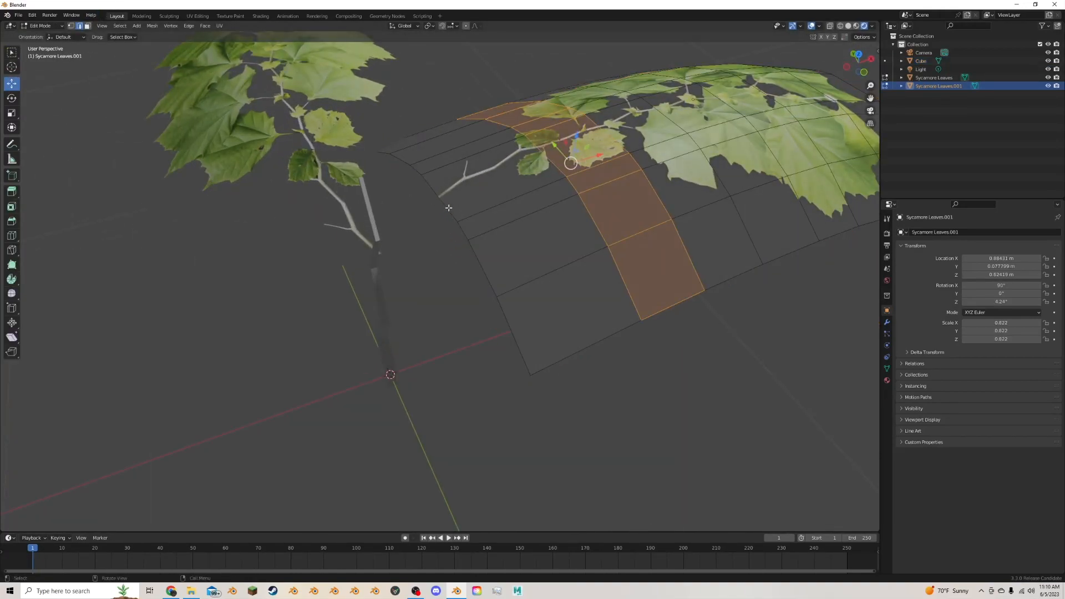
{"action": "left_click", "coordinate": [432, 200]}
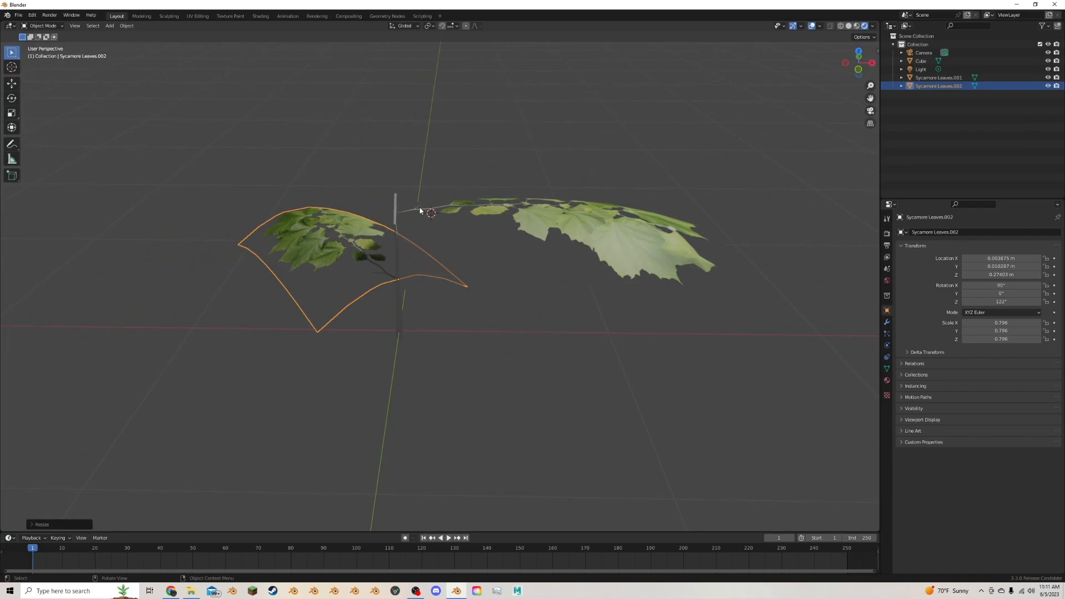
Step: Duplicate more leaves around the stem and join them with the Cube into one sapling
{"action": "key", "text": "shift+d"}
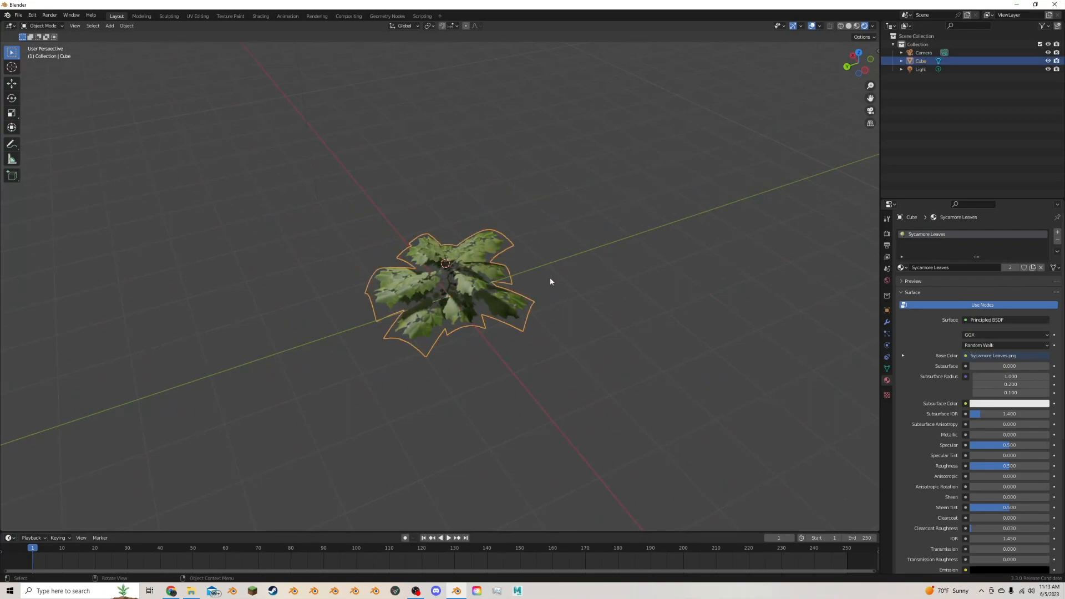
{"action": "mouse_move", "coordinate": [527, 271]}
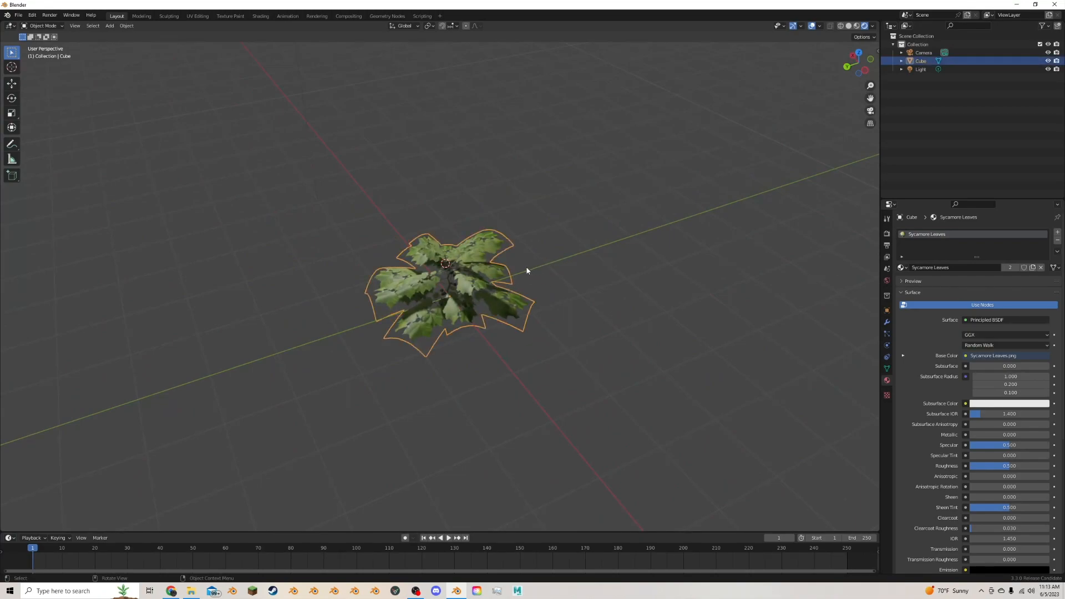
Step: Duplicate the sapling three times into an overlapping cluster of four
{"action": "key", "text": "shift+d"}
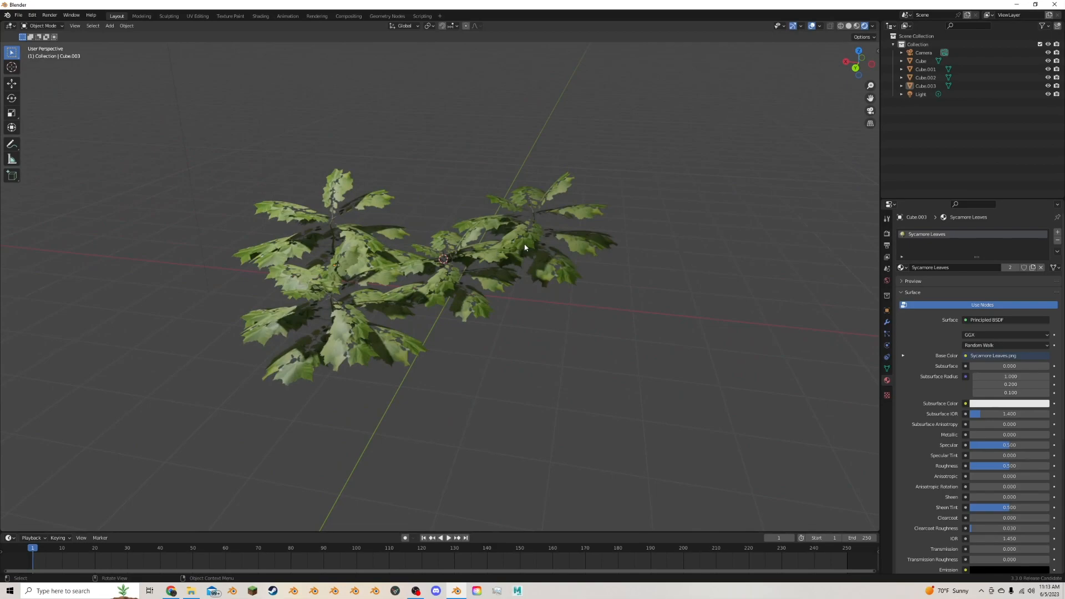
{"action": "left_click_drag", "start_coordinate": [525, 248], "coordinate": [531, 271]}
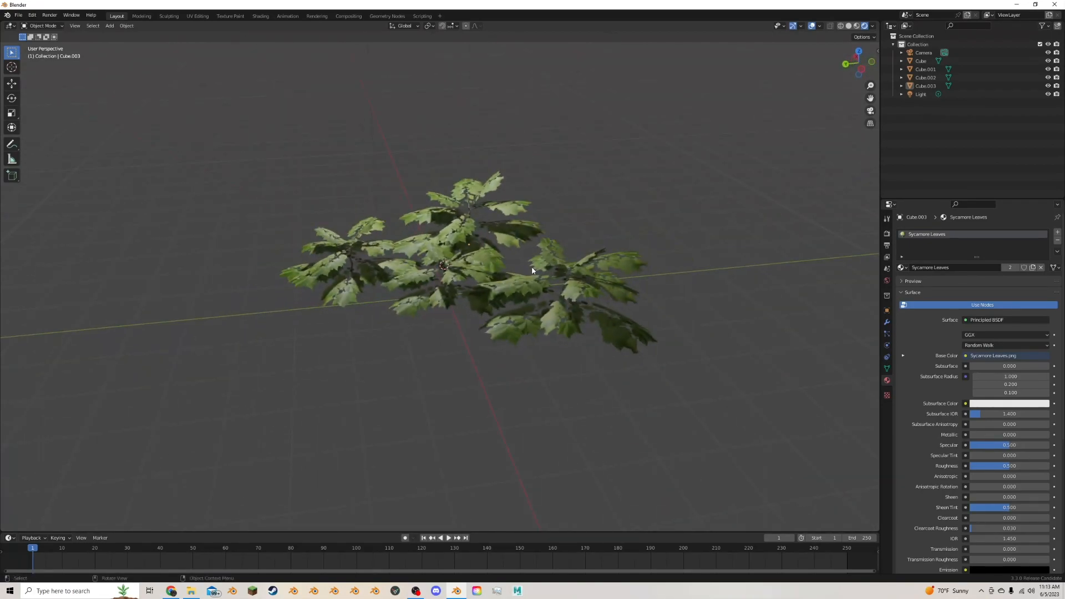